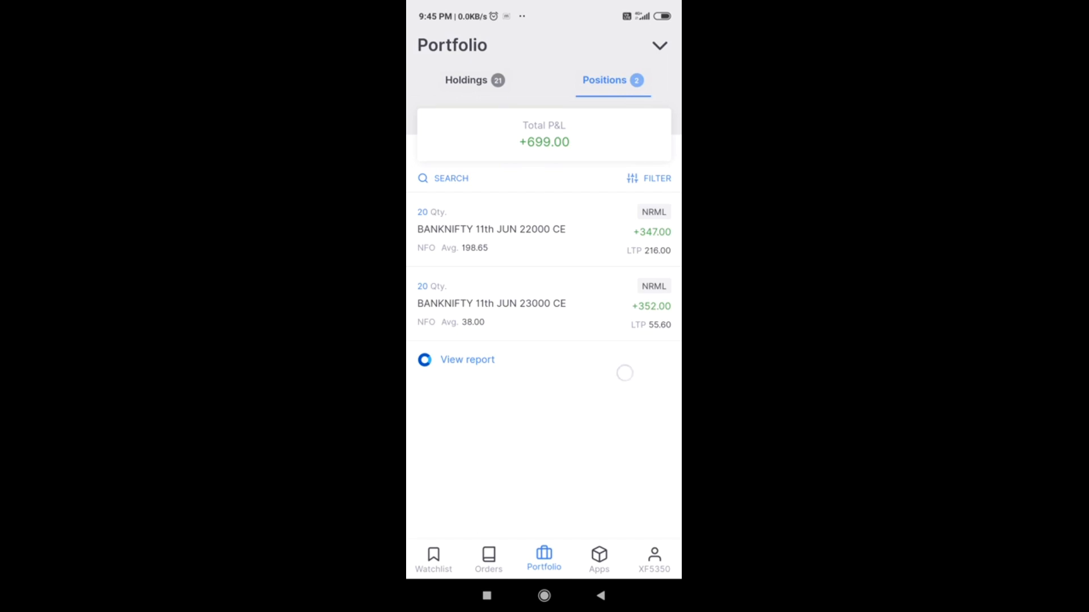
scroll("down", 3)
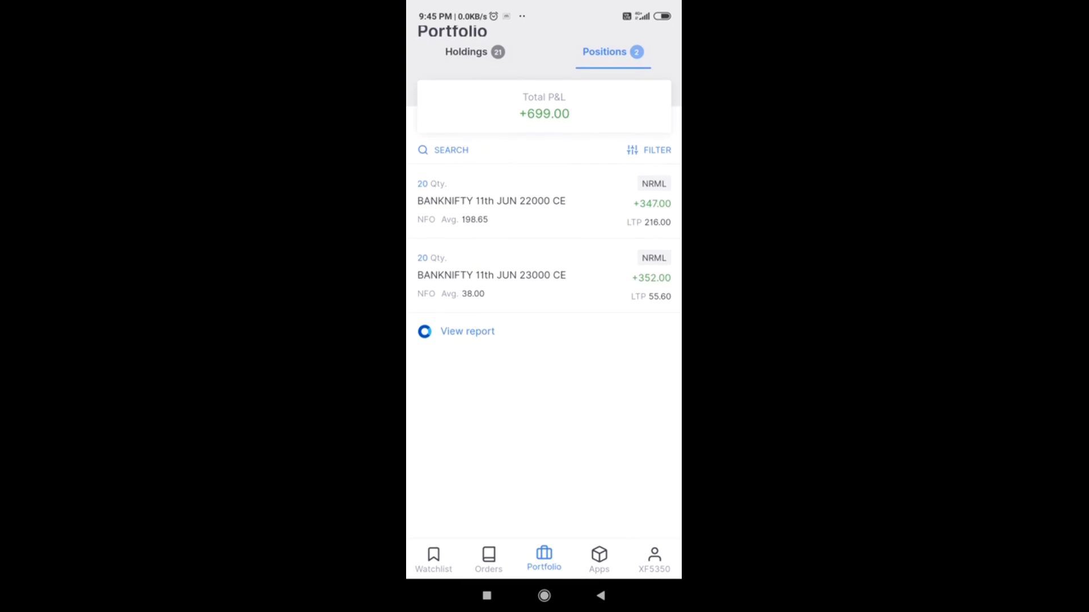